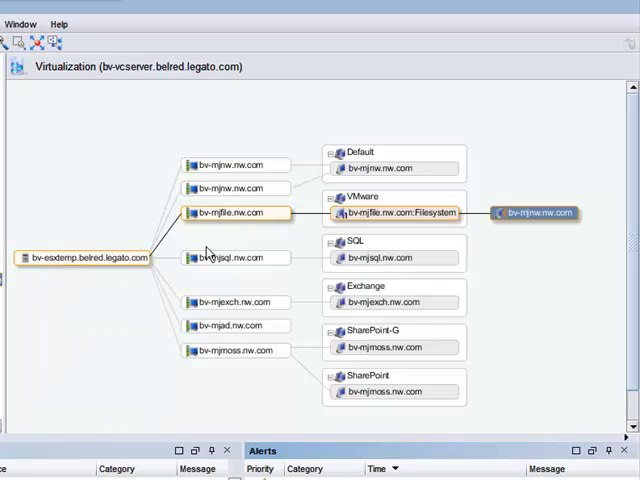
mouse_move(236, 212)
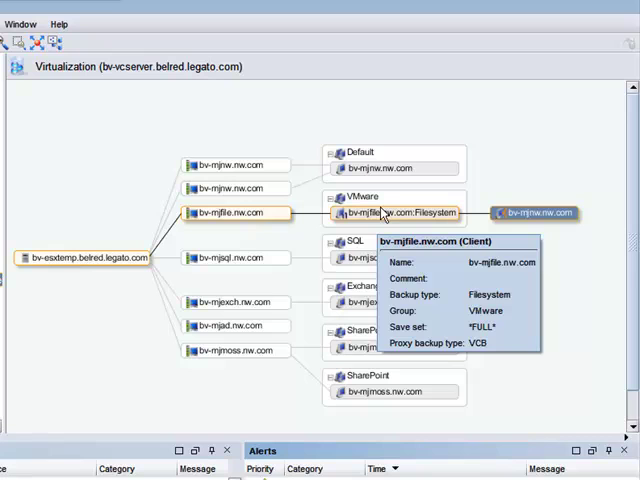
mouse_move(360, 196)
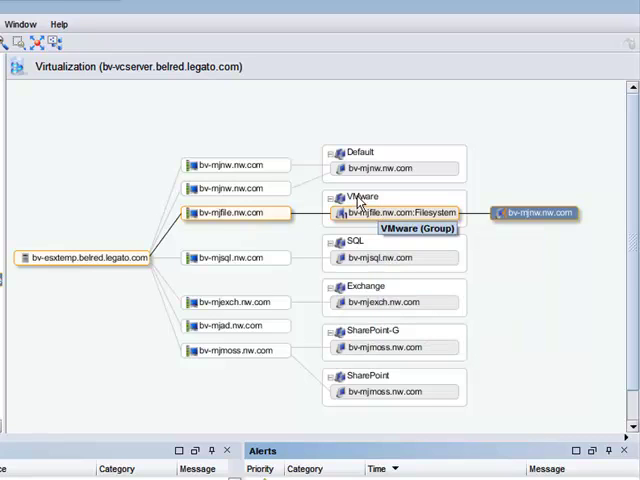
mouse_move(372, 204)
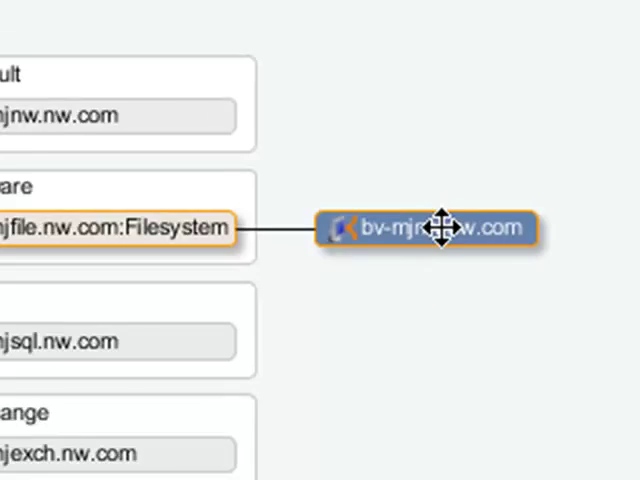
View the properties of node bv-mjnw.nw.com in NetWorker Administration
right_click(436, 228)
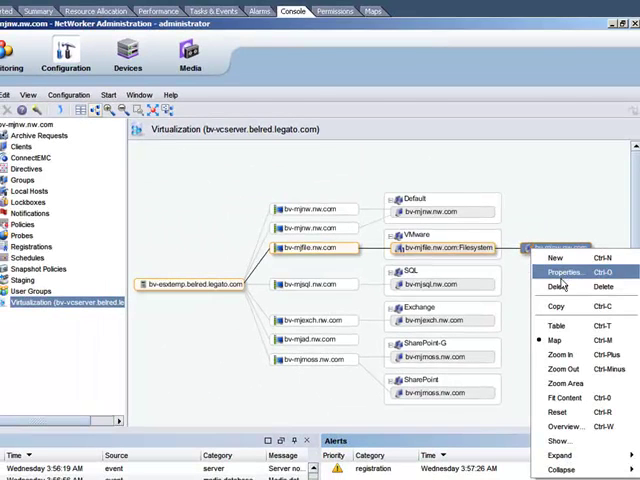
left_click(568, 270)
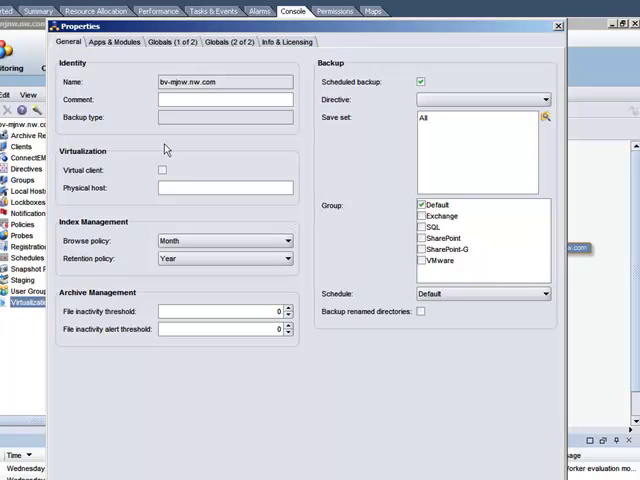
left_click(116, 42)
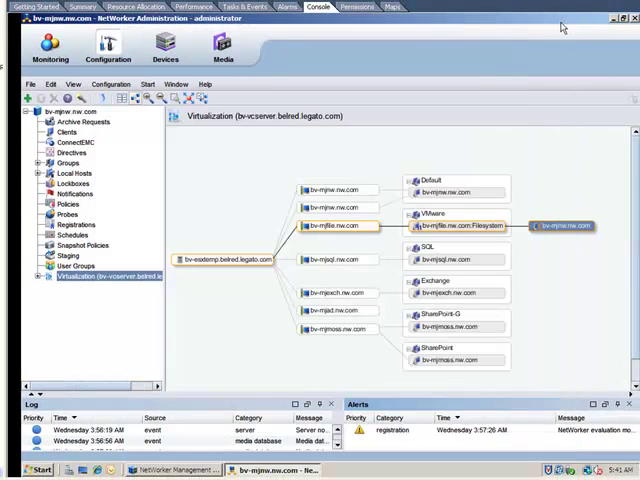
mouse_move(68, 162)
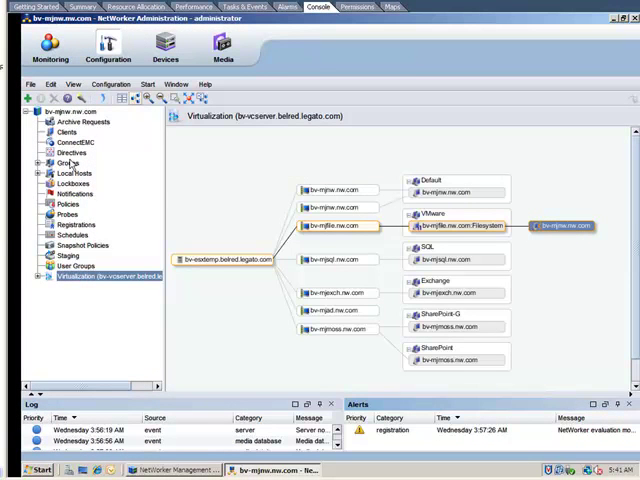
Modify the client backup configuration of bv-mjfile.nw.com from the VMware group's client list
left_click(64, 164)
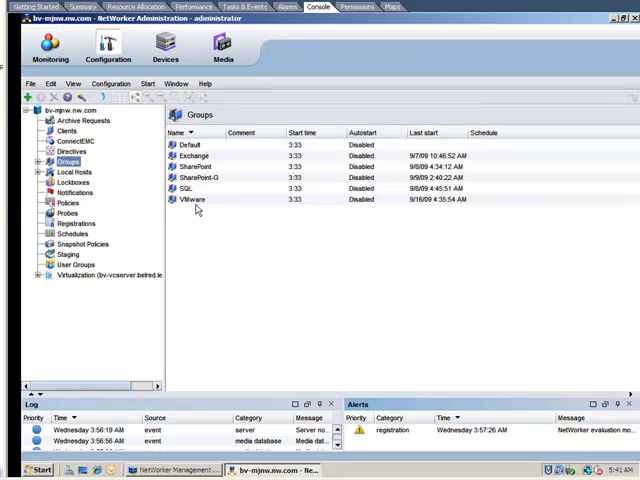
left_click(192, 200)
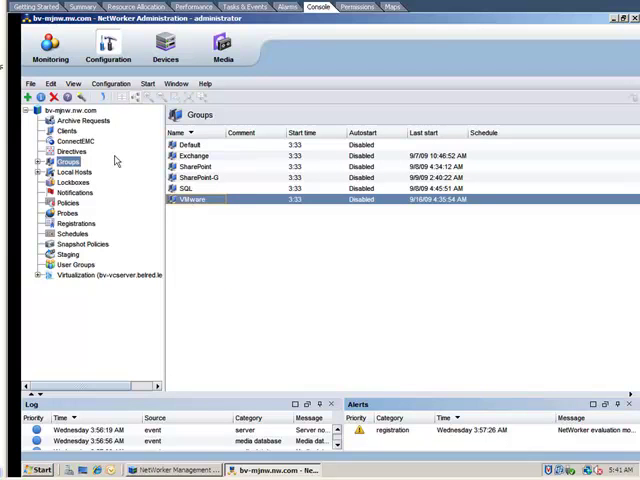
left_click(64, 132)
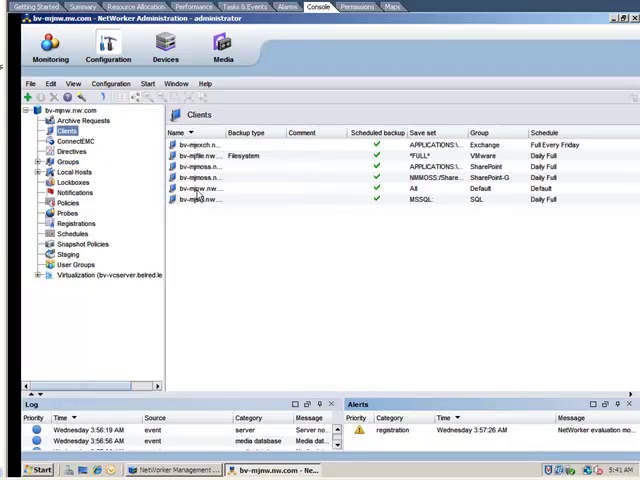
right_click(200, 156)
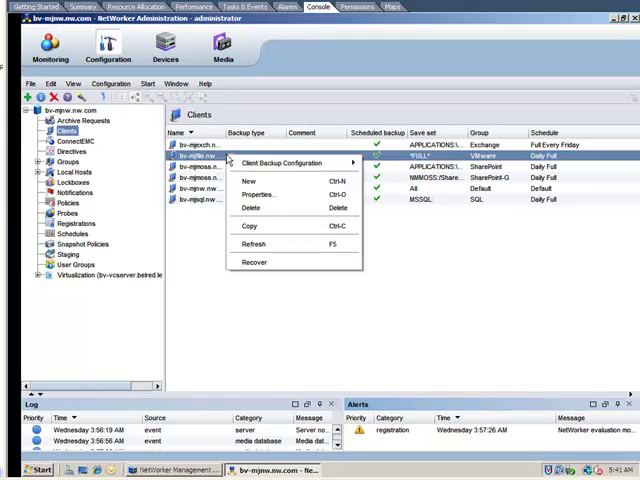
mouse_move(284, 162)
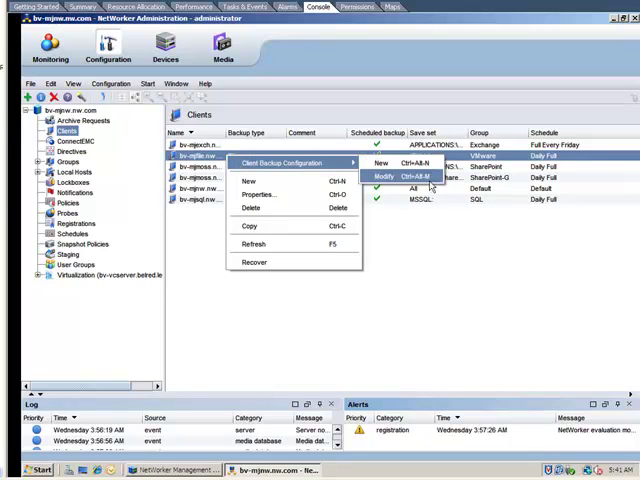
left_click(404, 176)
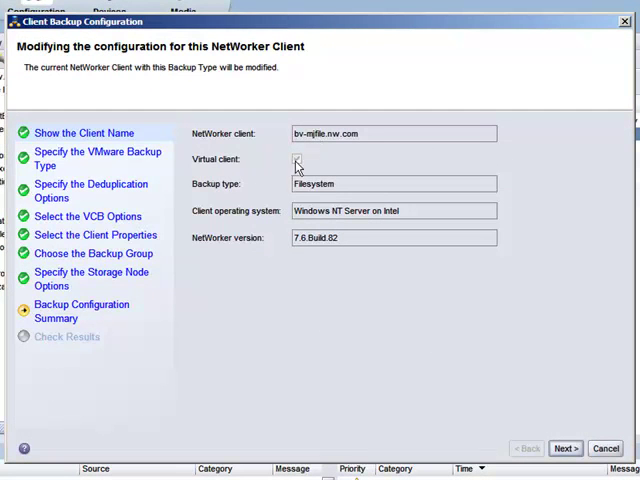
left_click(296, 160)
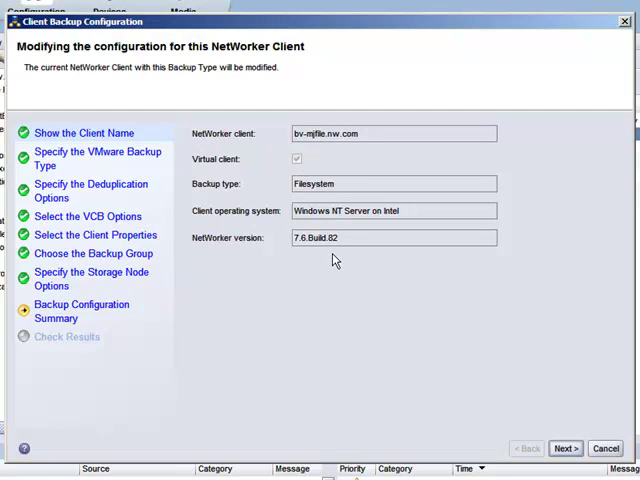
mouse_move(136, 164)
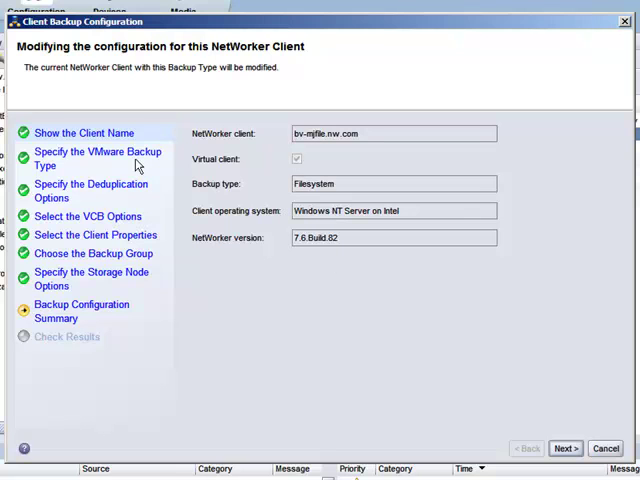
Set bv-mjfile.nw.com to VCB proxy backup and apply the modified configuration after the summary
left_click(96, 158)
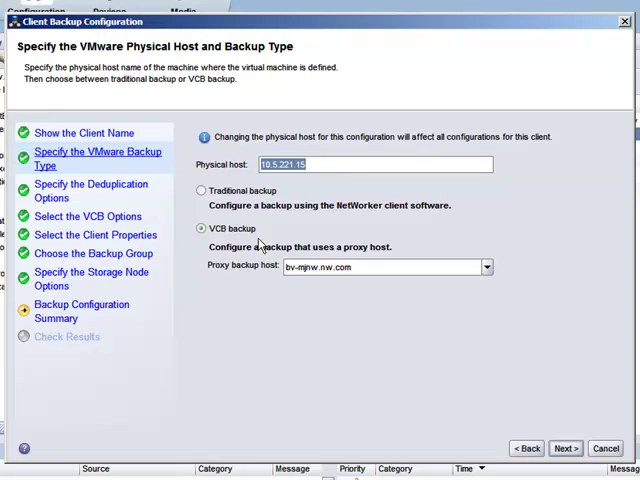
mouse_move(112, 196)
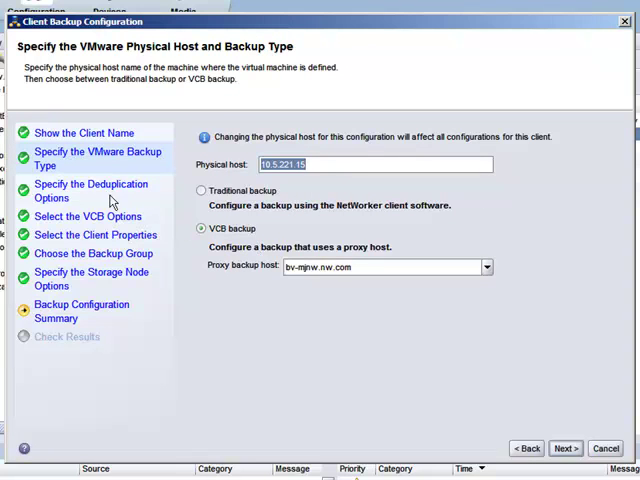
left_click(572, 446)
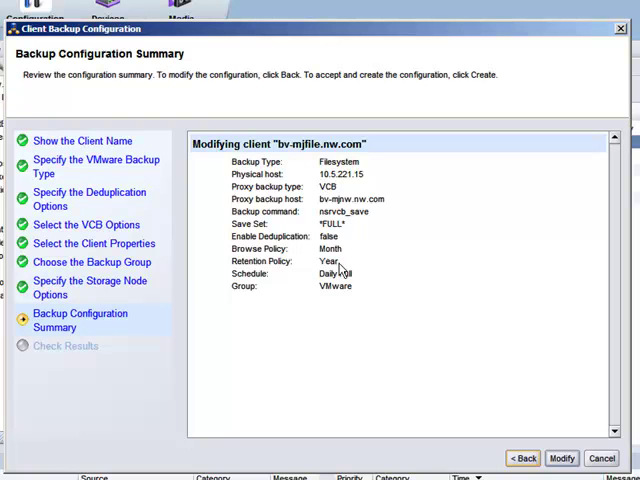
mouse_move(400, 344)
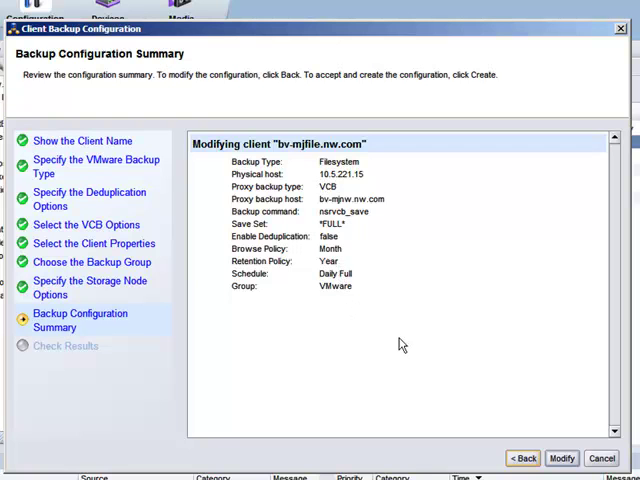
left_click(568, 456)
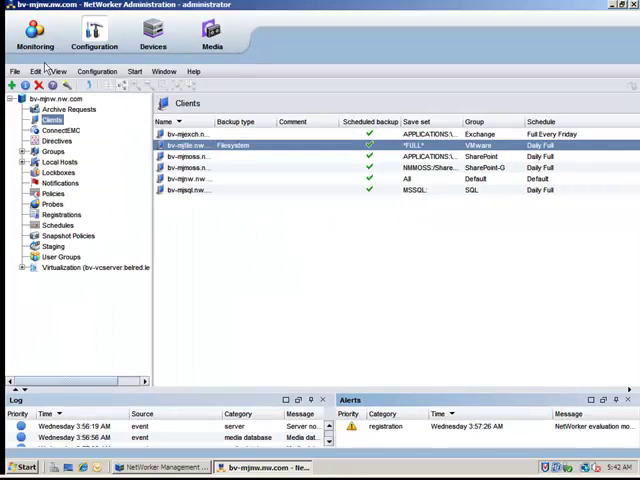
Start a backup run of the VMware group from Monitoring and confirm it
left_click(38, 48)
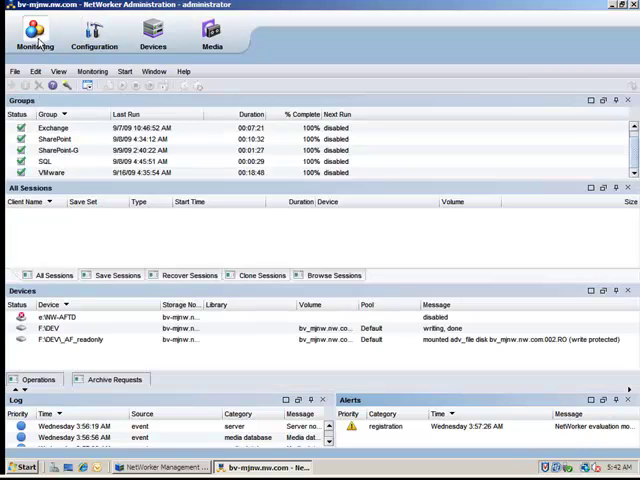
left_click(50, 172)
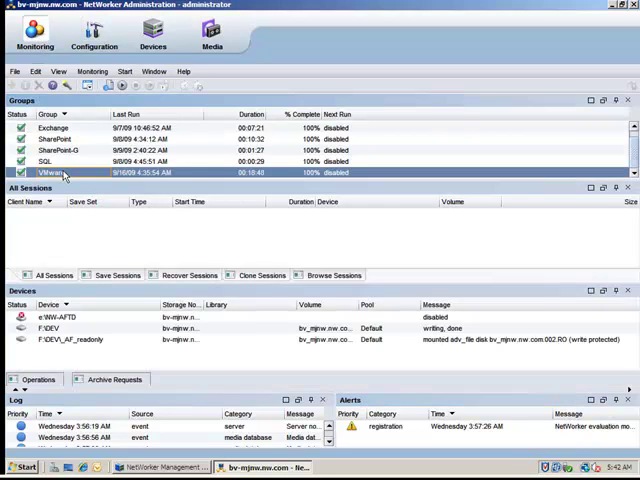
left_click(88, 192)
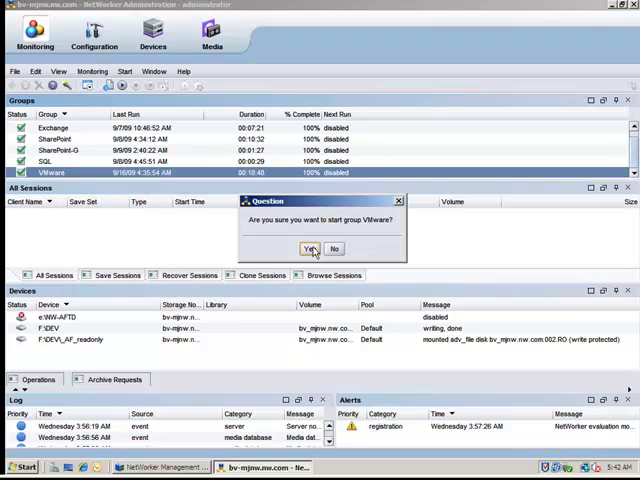
left_click(312, 248)
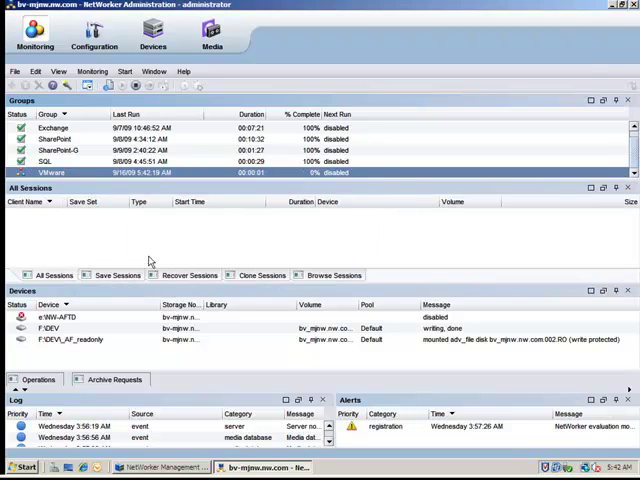
mouse_move(268, 372)
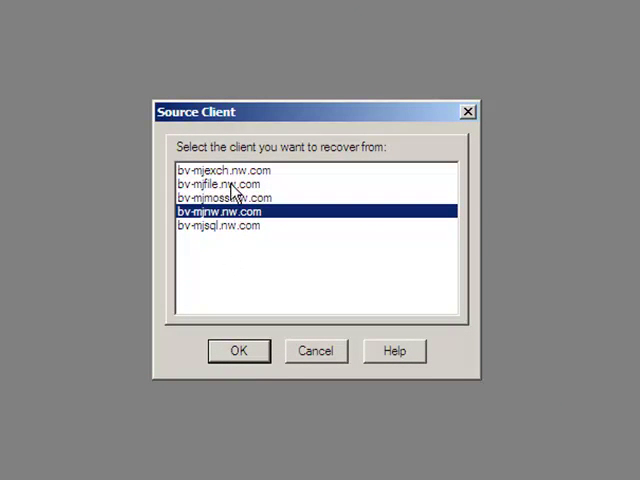
Choose bv-mjfile.nw.com as the source client for recovery
left_click(216, 184)
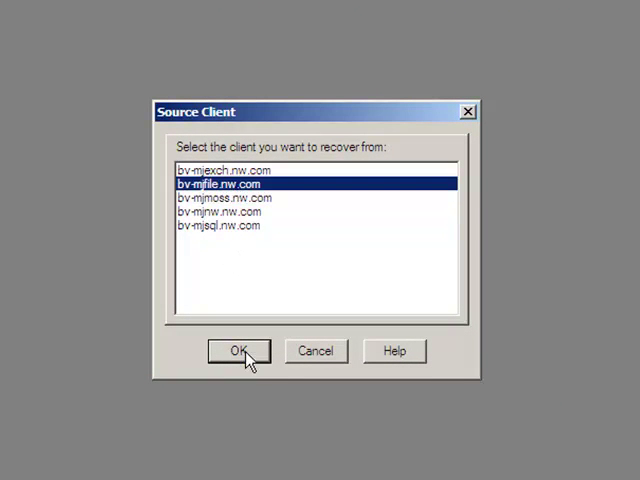
left_click(238, 352)
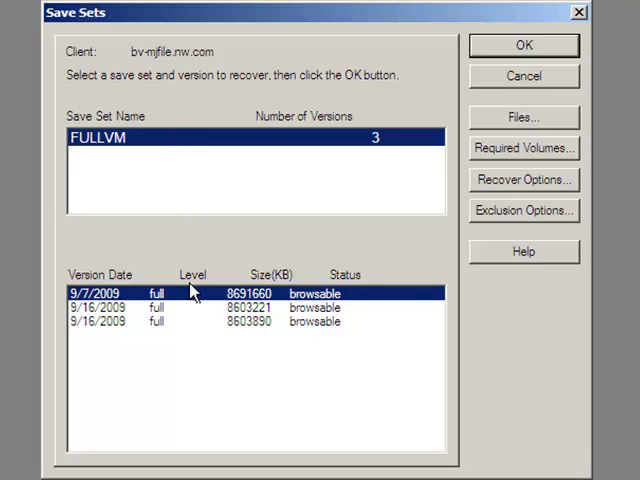
mouse_move(172, 330)
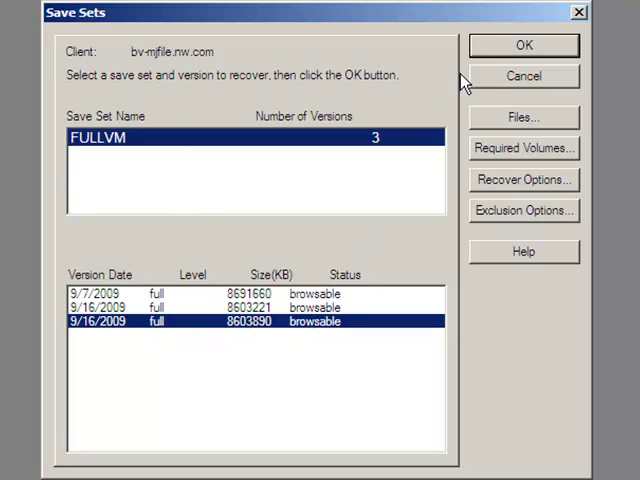
Recover the FULLVM version to staging location C:\temp on Local Disk (C:)
left_click(524, 44)
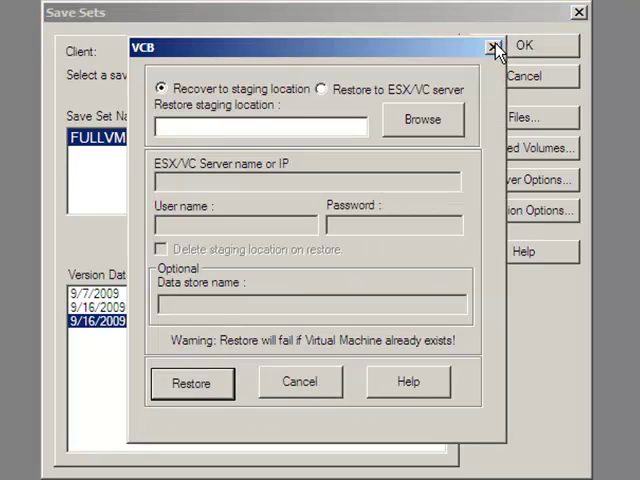
mouse_move(240, 148)
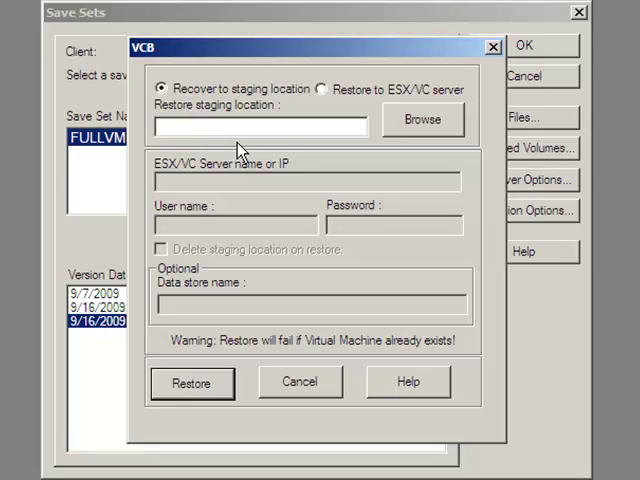
left_click(420, 120)
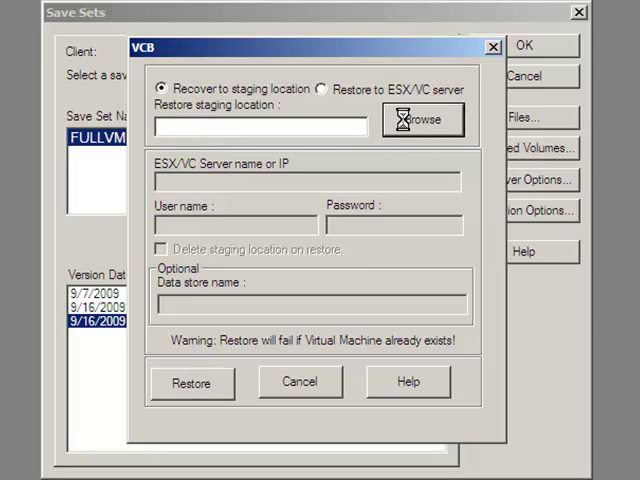
left_click(426, 118)
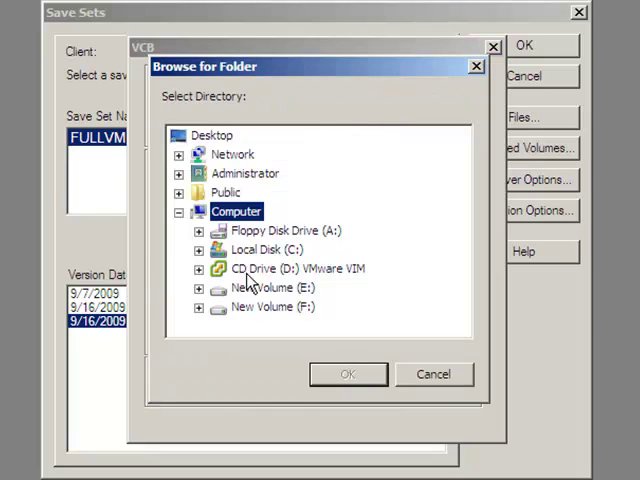
left_click(200, 250)
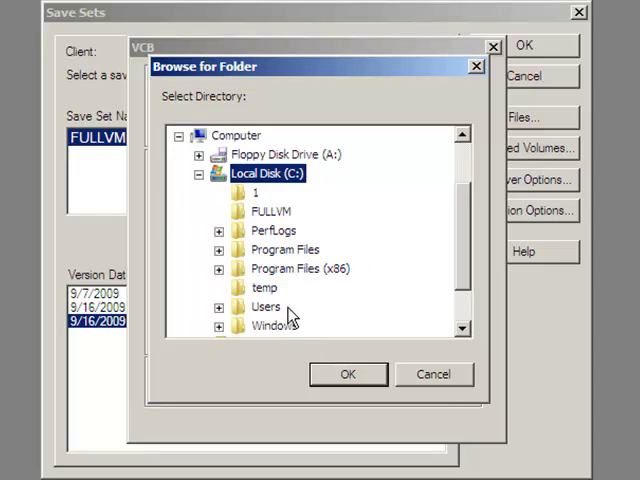
left_click(264, 288)
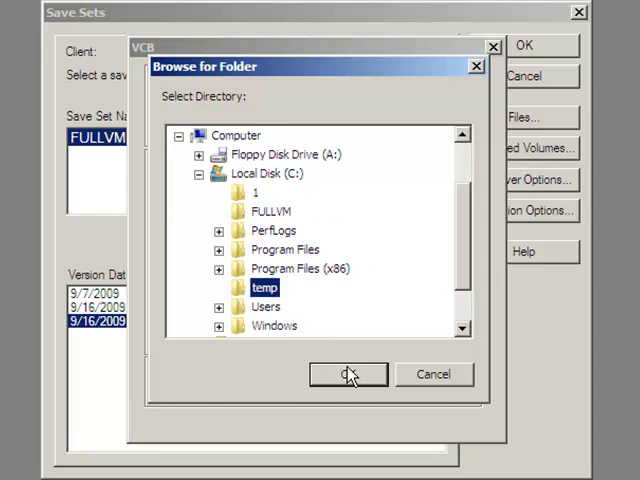
left_click(348, 374)
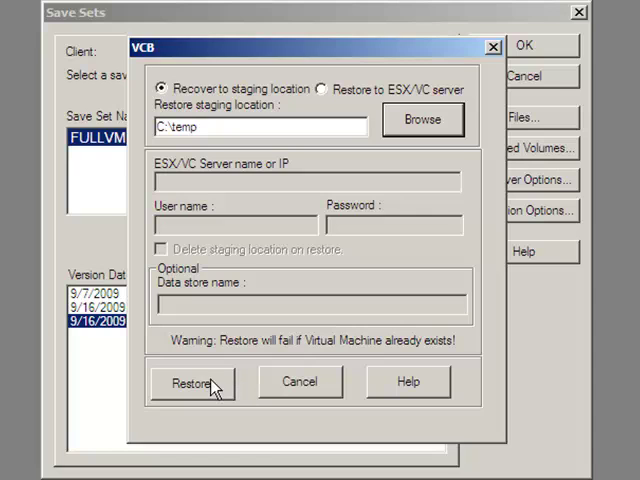
Run the VCB restore into C:\temp and follow the Recover Status output
left_click(192, 382)
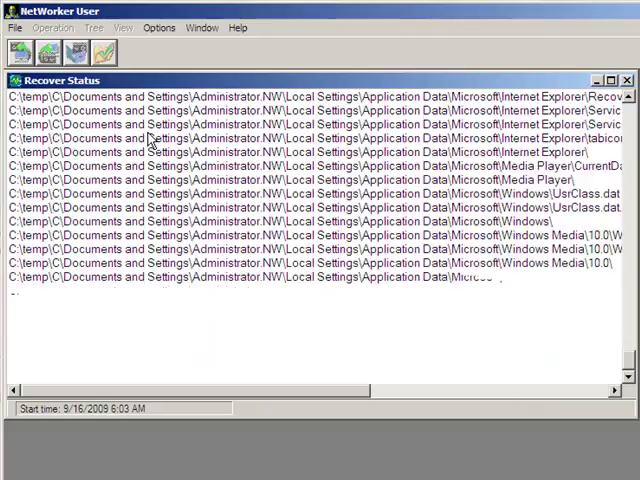
scroll("down", 3)
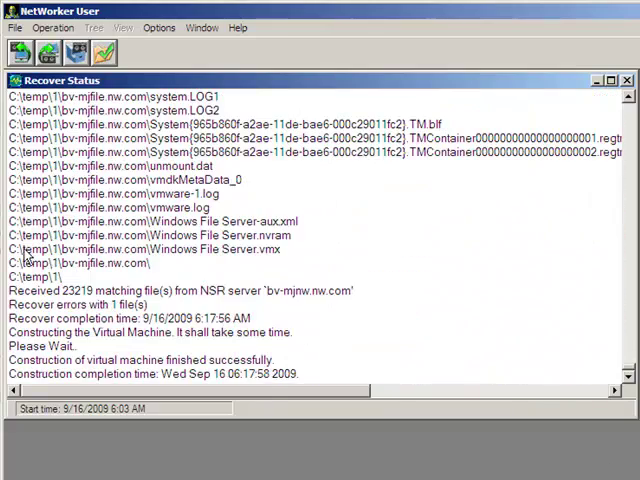
mouse_move(262, 388)
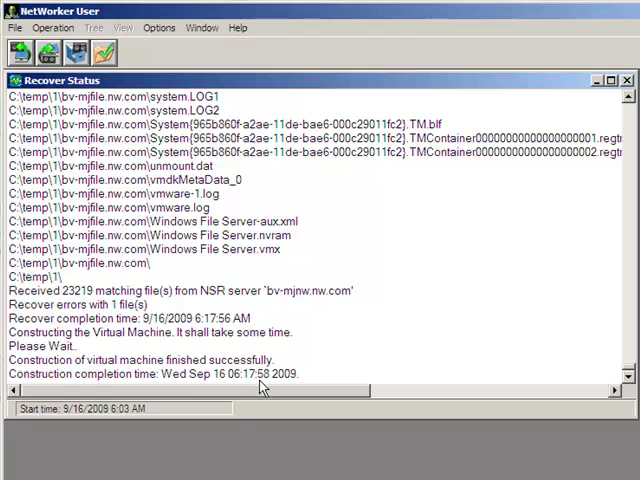
mouse_move(330, 390)
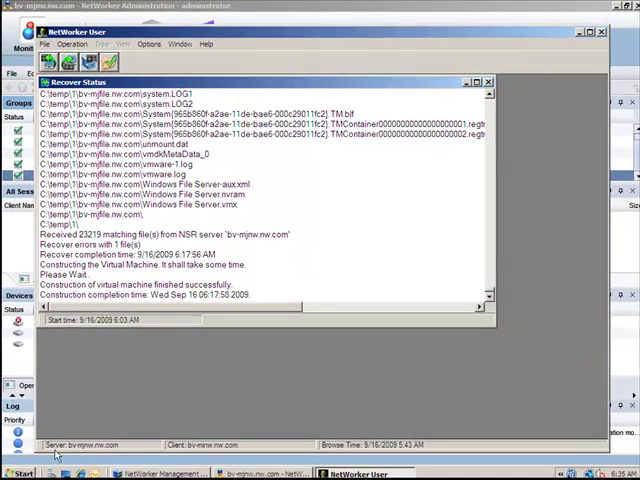
Browse to C:\temp in Windows Explorer to view the restored folders
left_click(20, 472)
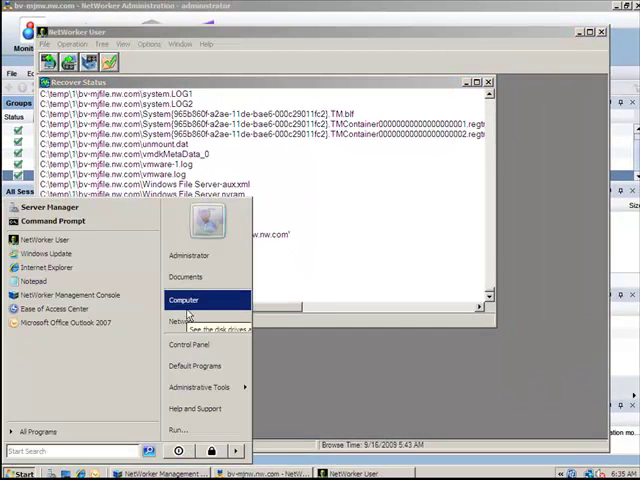
left_click(184, 300)
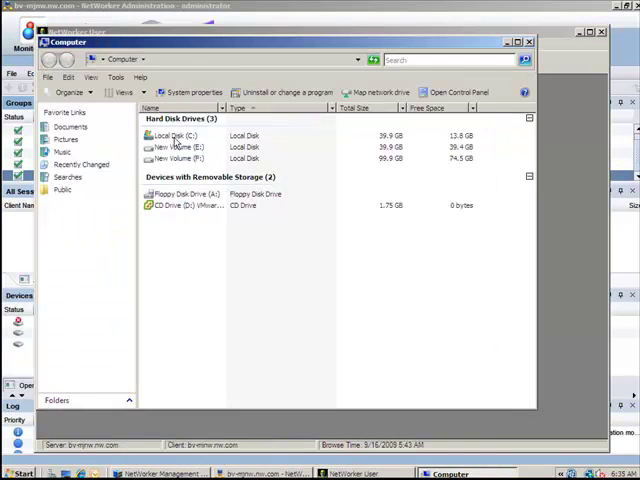
double_click(172, 136)
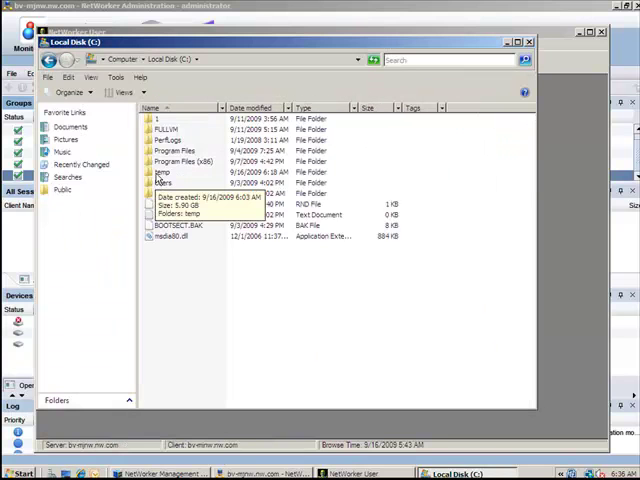
double_click(160, 172)
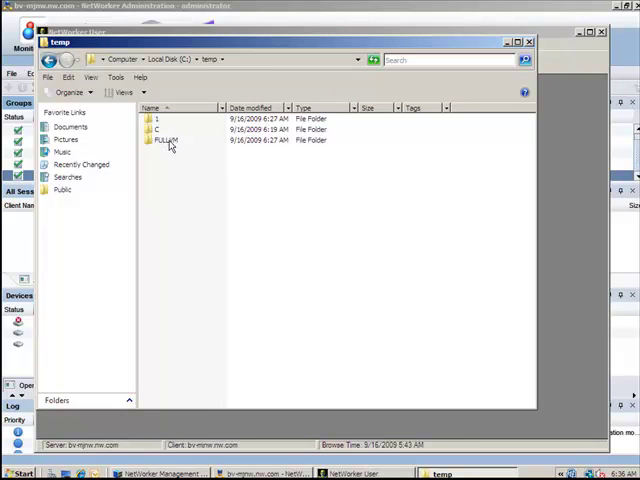
mouse_move(168, 140)
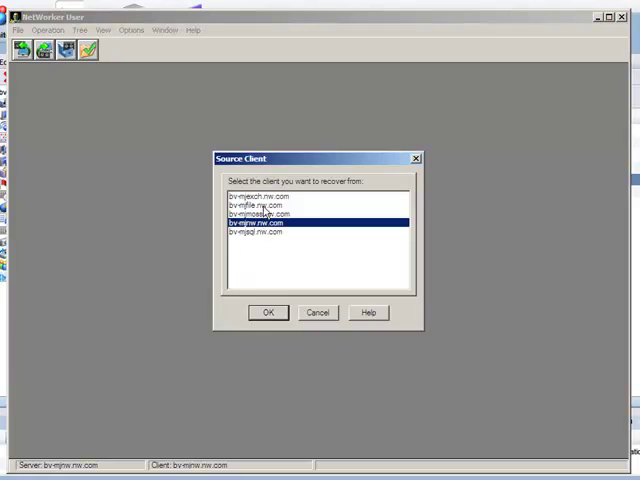
Select bv-mjfile.nw.com as source client and confirm the destination client for recovery
left_click(252, 204)
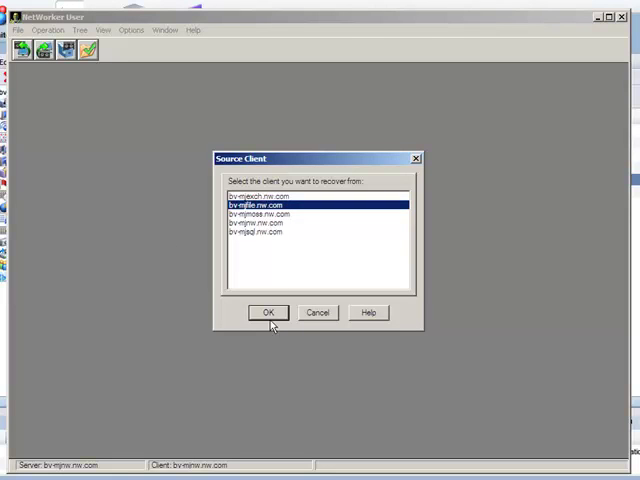
left_click(268, 312)
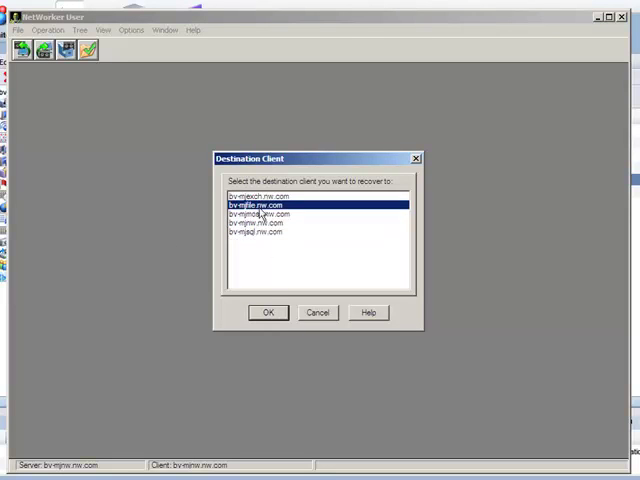
left_click(268, 312)
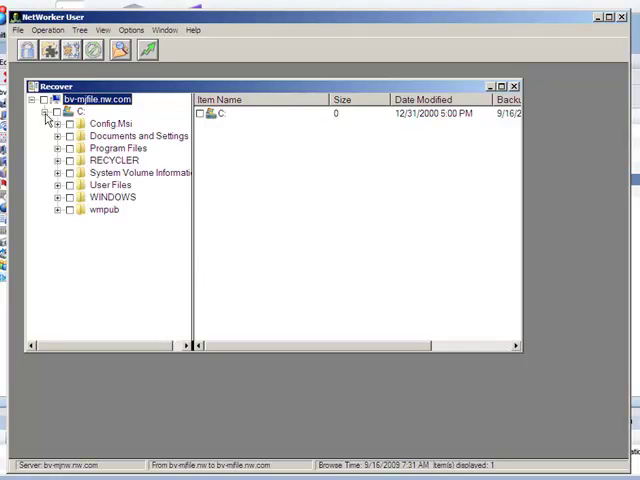
mouse_move(60, 190)
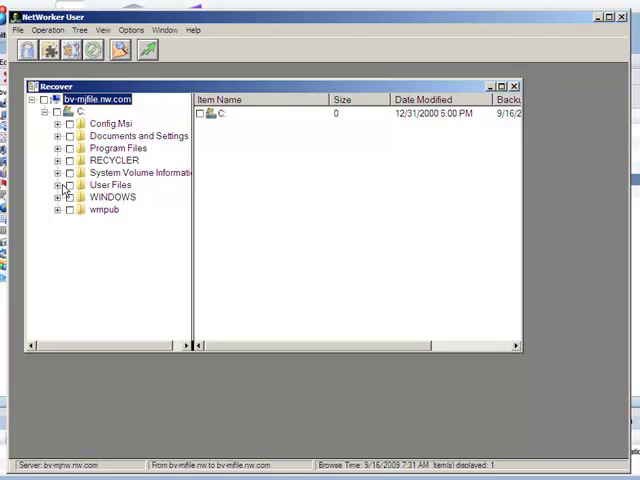
Expand User Files and its Dell folder in the recover browser
left_click(60, 184)
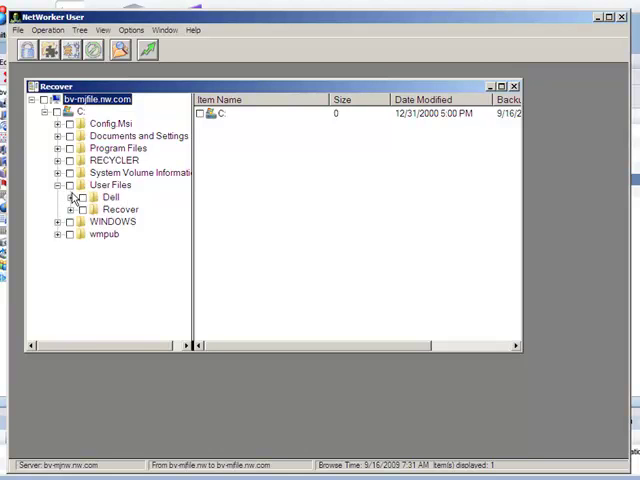
left_click(78, 196)
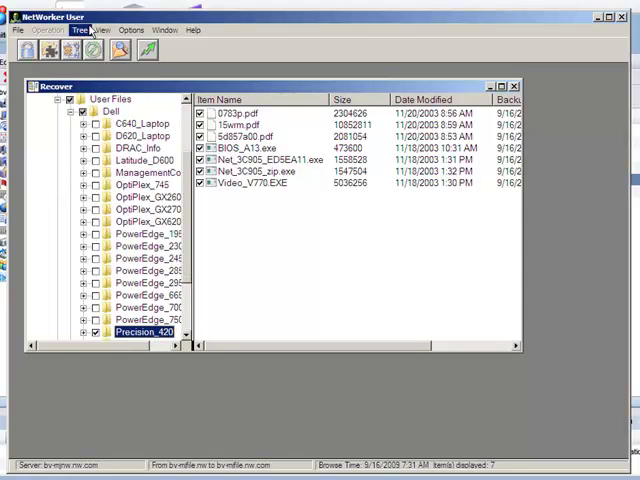
mouse_move(150, 52)
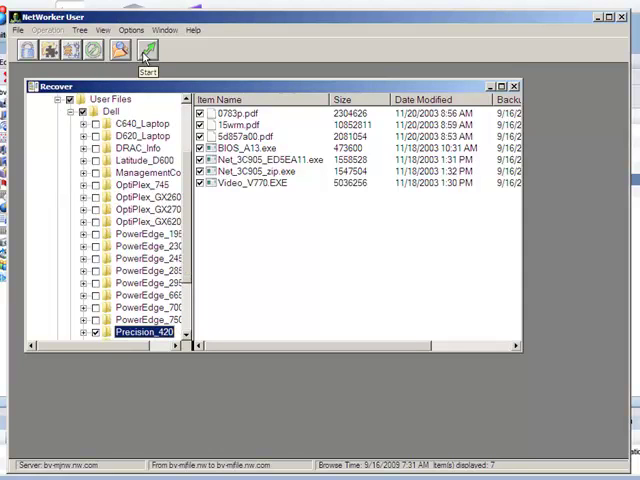